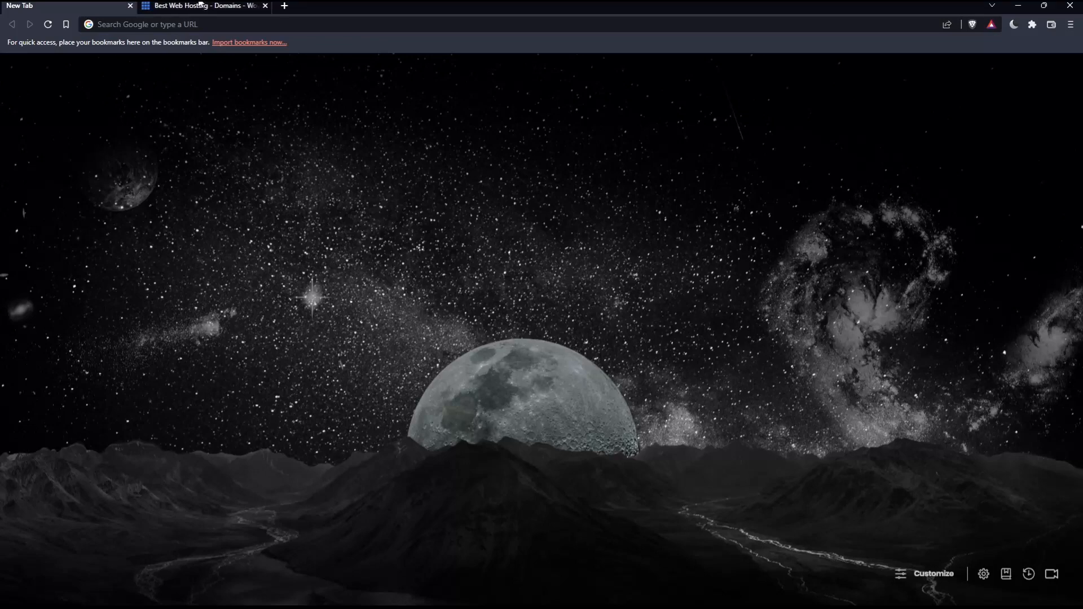
Start entering bluehost.com, then switch to the already-open Bluehost homepage tab
{"action": "left_click", "coordinate": [209, 24]}
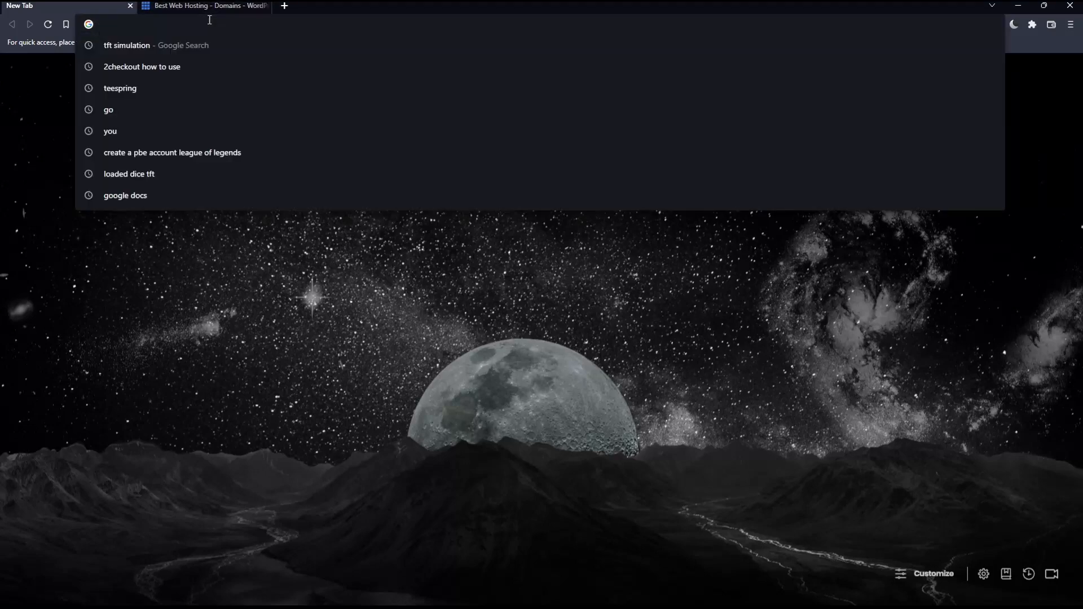
{"action": "type", "text": "bluehost.com"}
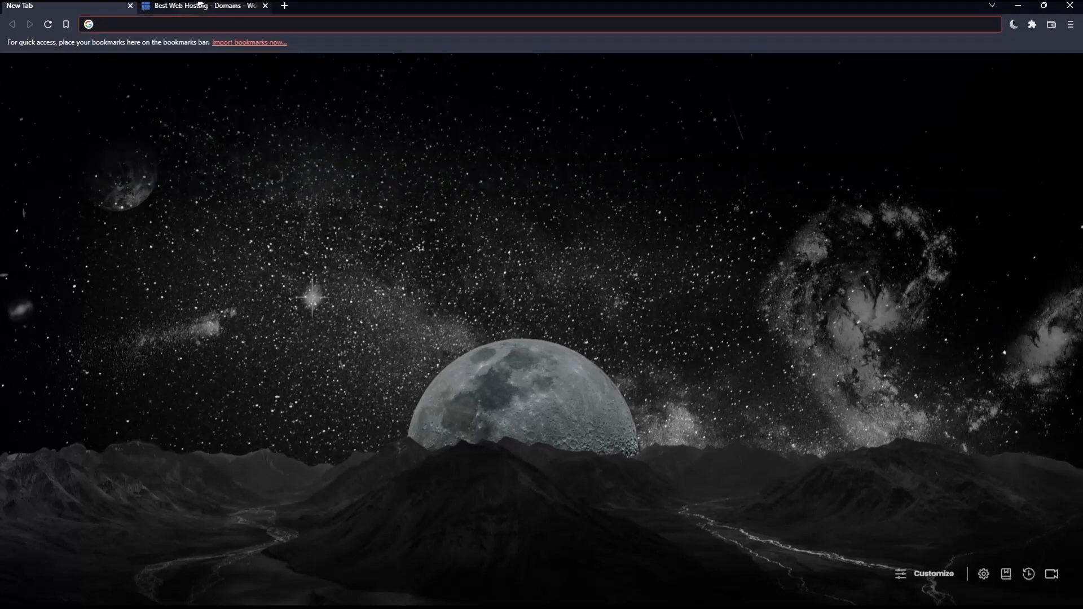
{"action": "left_click", "coordinate": [201, 6]}
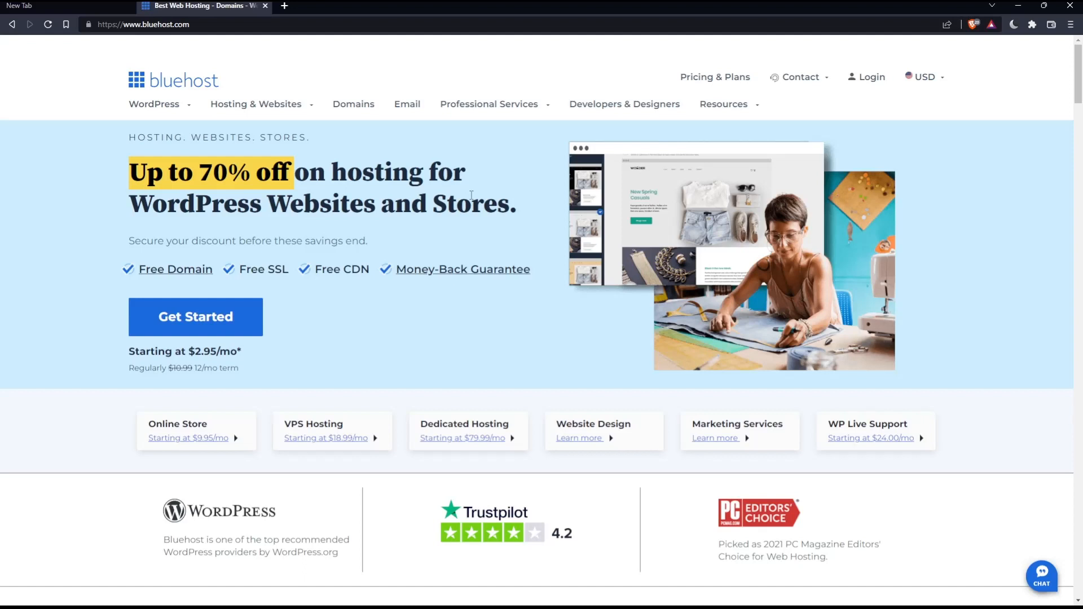
{"action": "mouse_move", "coordinate": [781, 169]}
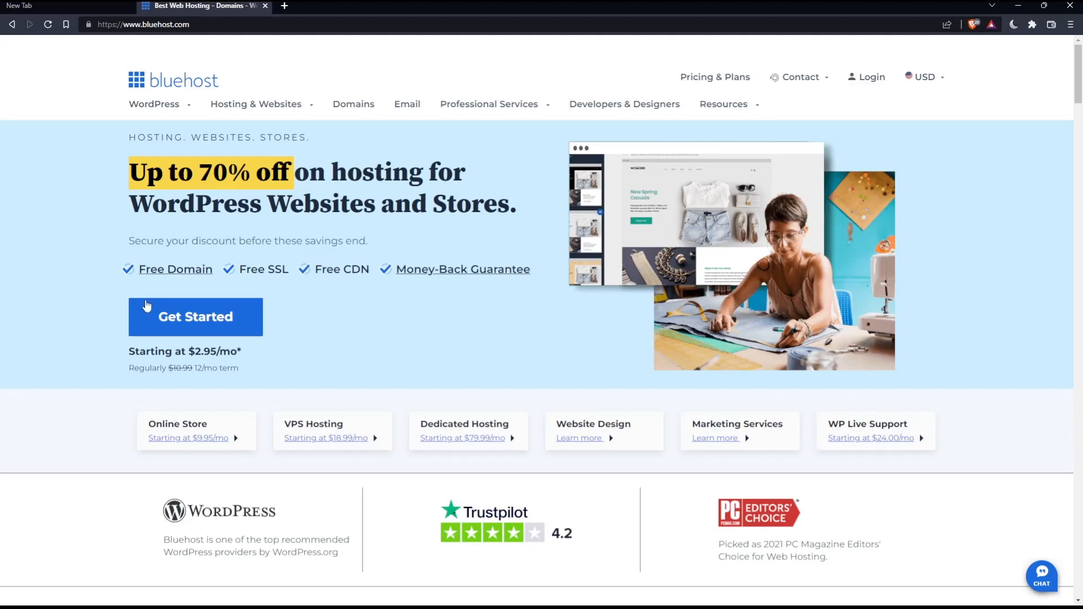
{"action": "mouse_move", "coordinate": [337, 328]}
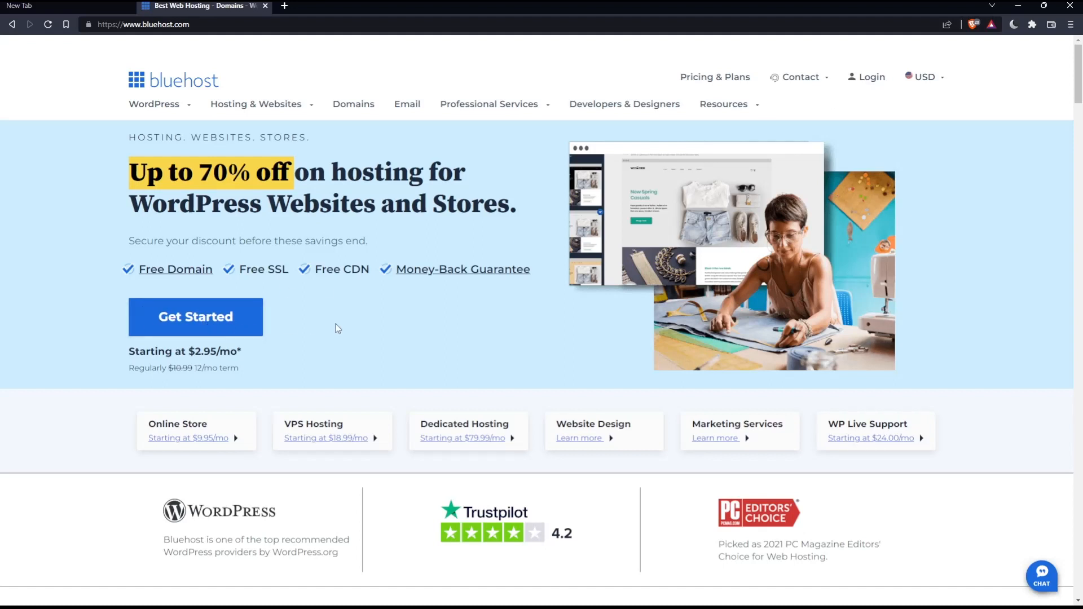
{"action": "mouse_move", "coordinate": [164, 340]}
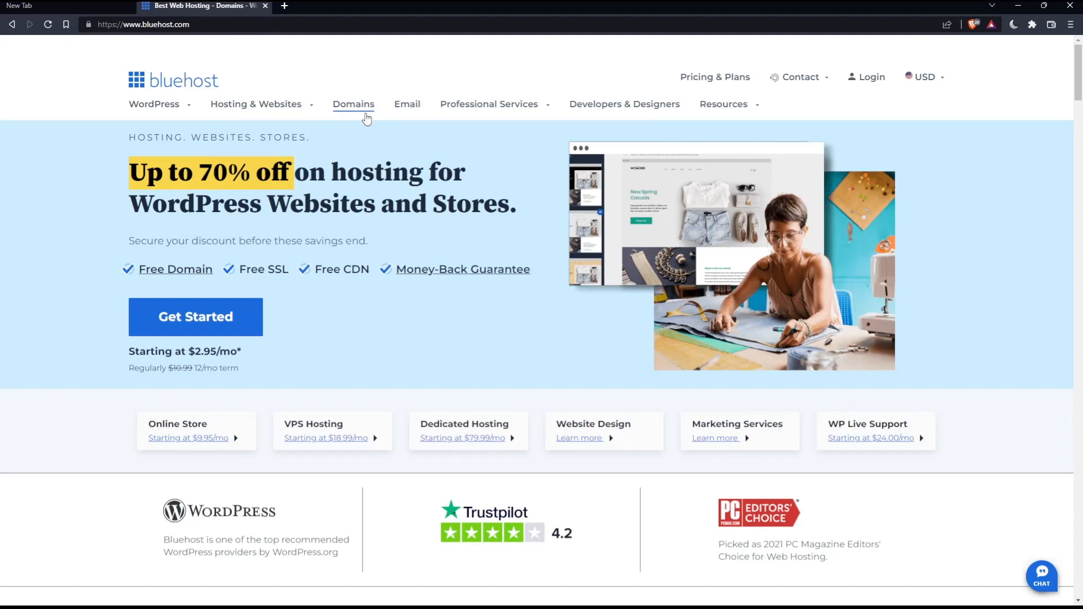
{"action": "mouse_move", "coordinate": [408, 193]}
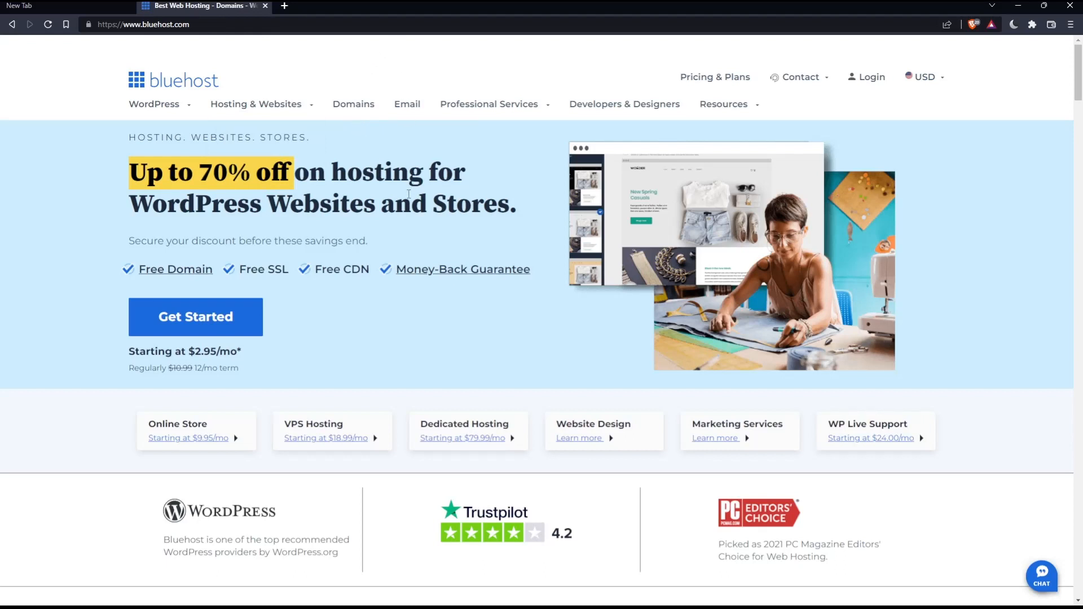
{"action": "mouse_move", "coordinate": [390, 238]}
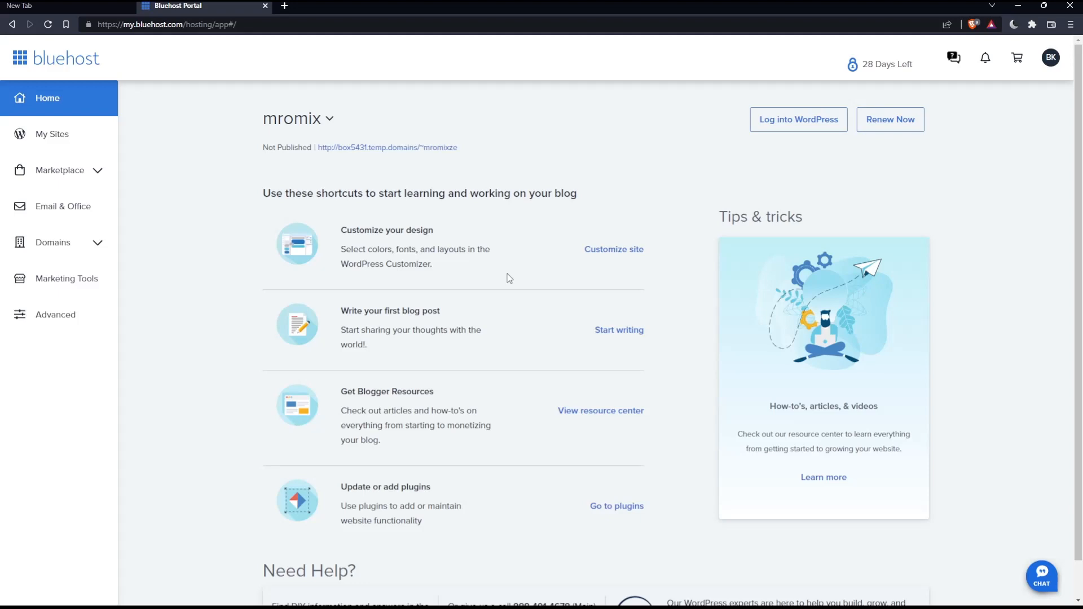
{"action": "mouse_move", "coordinate": [554, 312]}
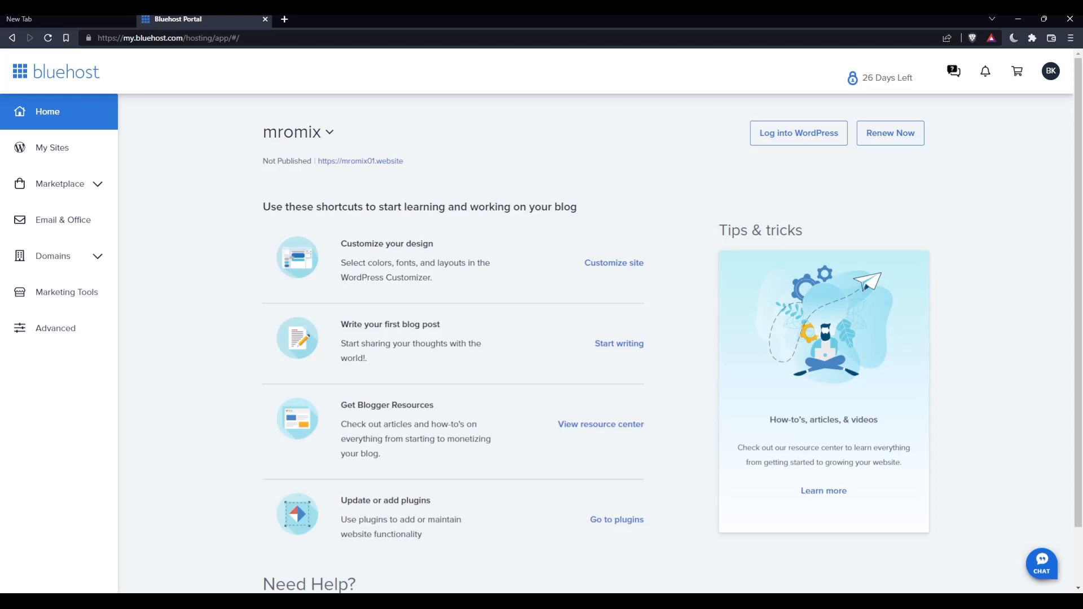
{"action": "mouse_move", "coordinate": [511, 228]}
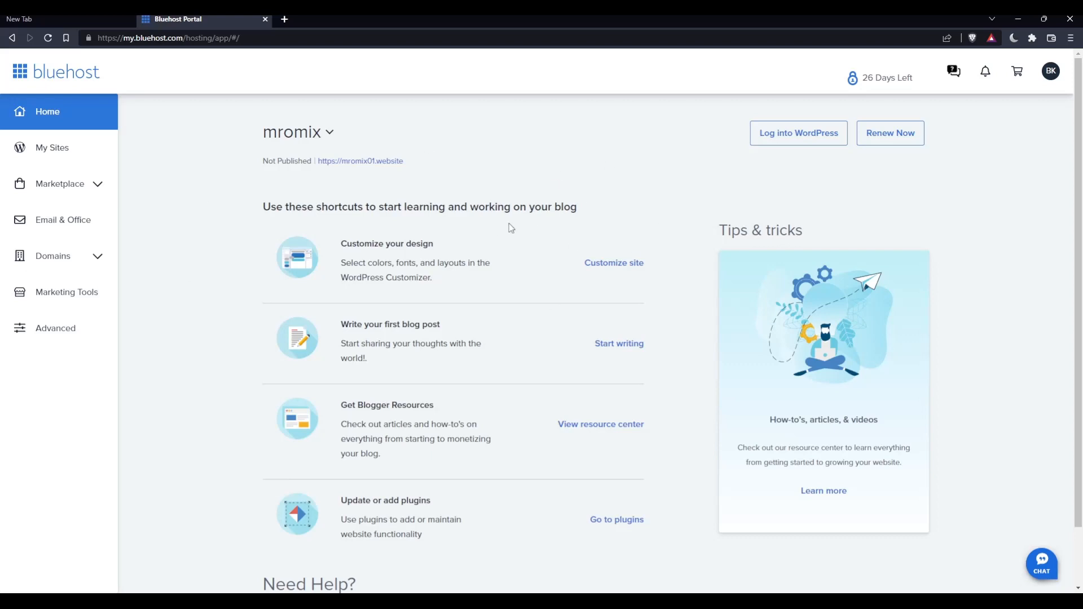
{"action": "mouse_move", "coordinate": [575, 180]}
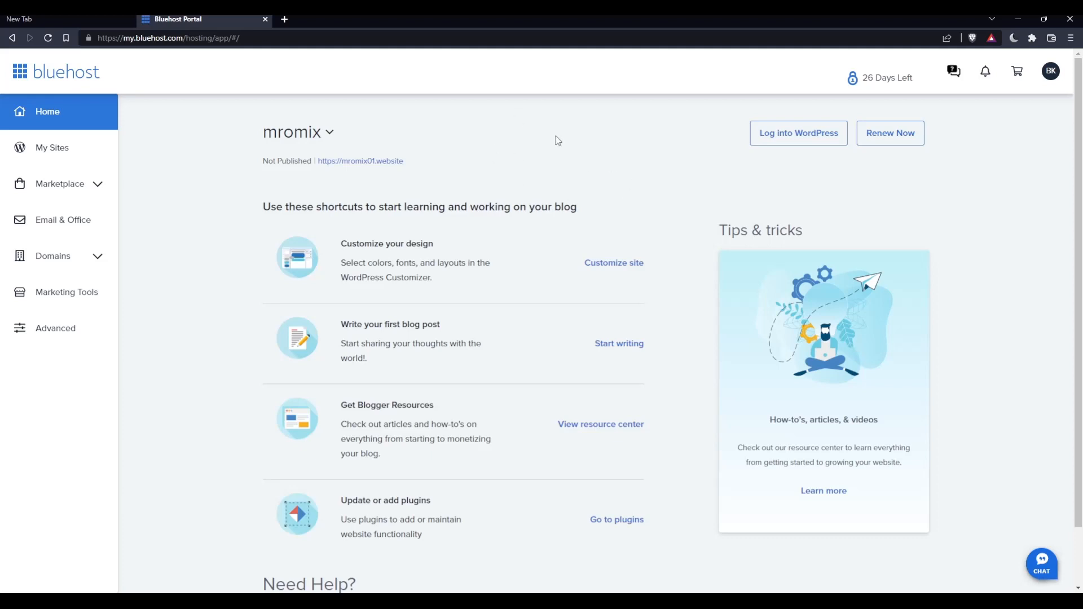
{"action": "mouse_move", "coordinate": [551, 100]}
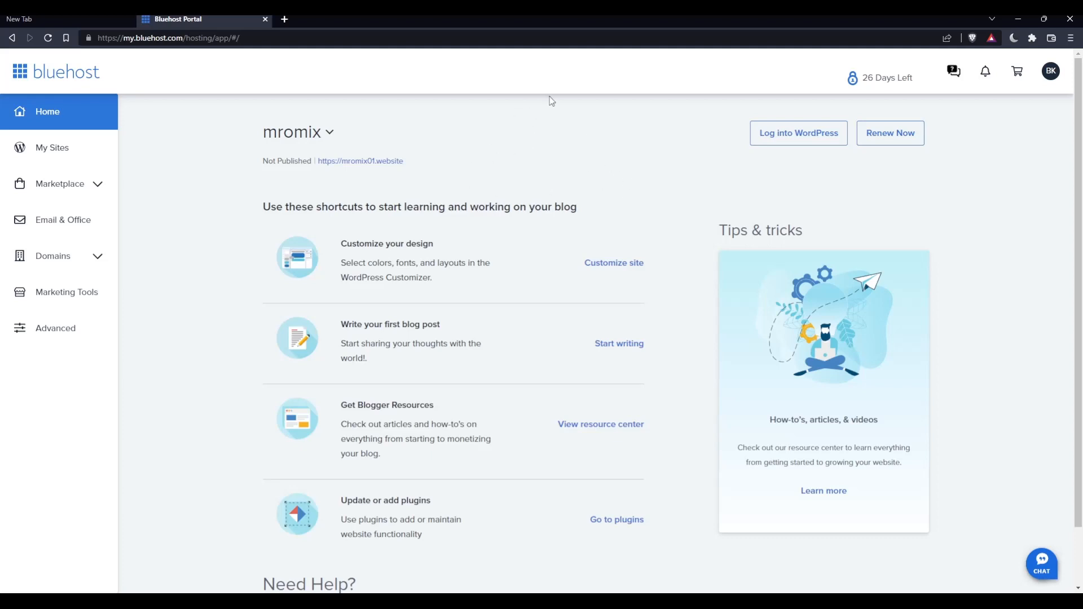
{"action": "mouse_move", "coordinate": [80, 334]}
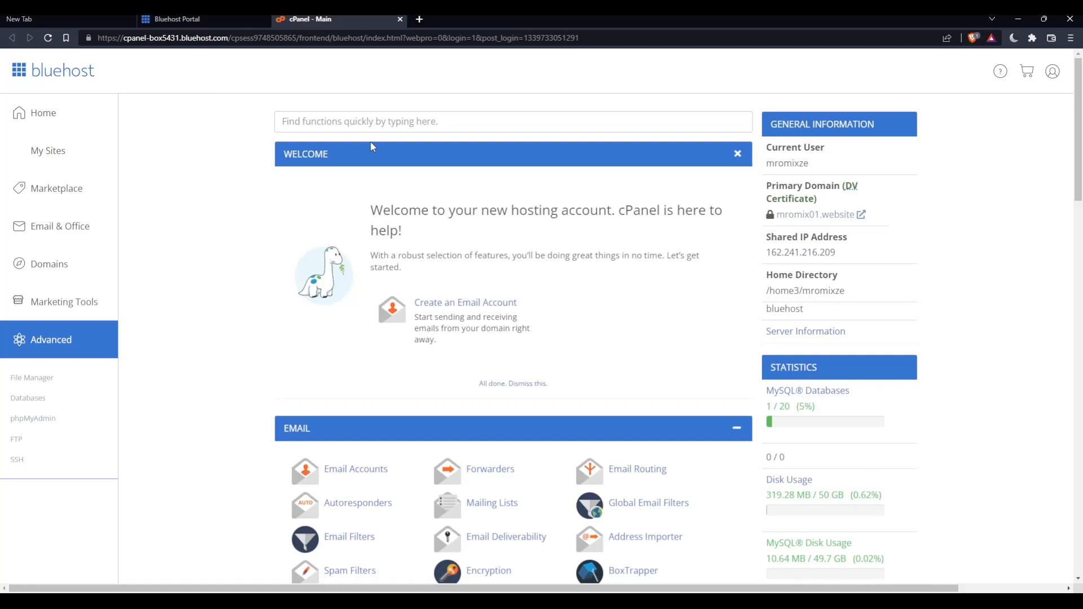
{"action": "mouse_move", "coordinate": [376, 146]}
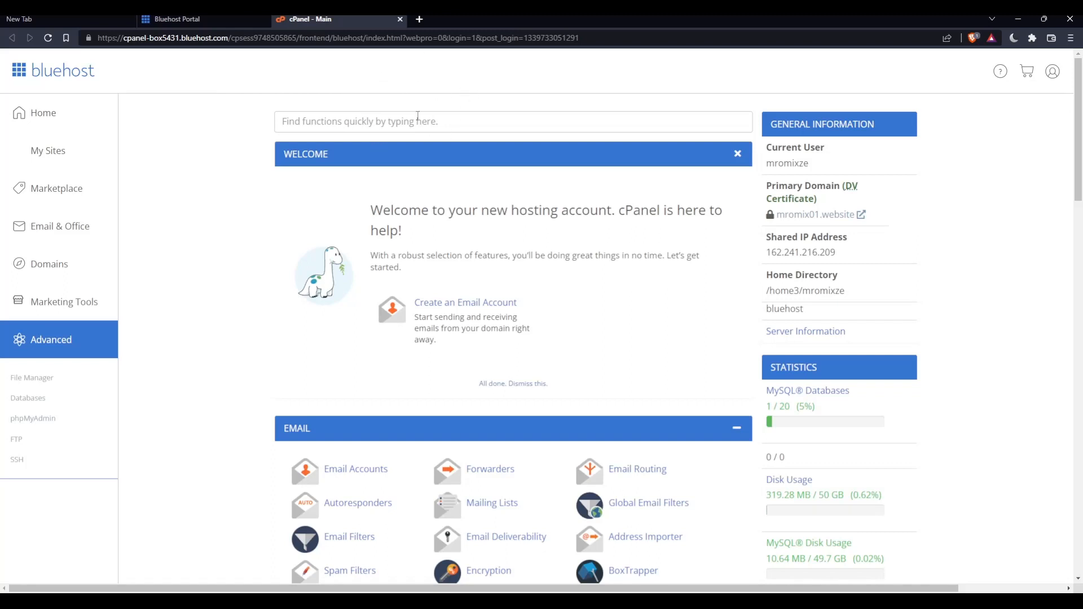
Focus the 'Find functions quickly' search box on cPanel's main page
{"action": "left_click", "coordinate": [503, 120]}
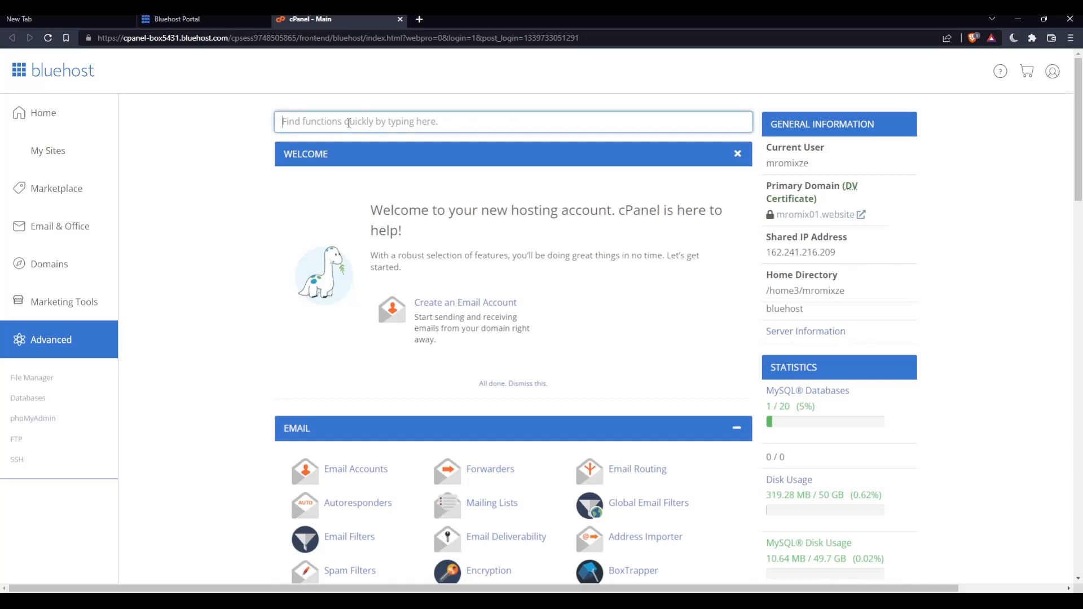
Search cPanel functions for 'database' to list phpMyAdmin and MySQL Databases
{"action": "type", "text": "database"}
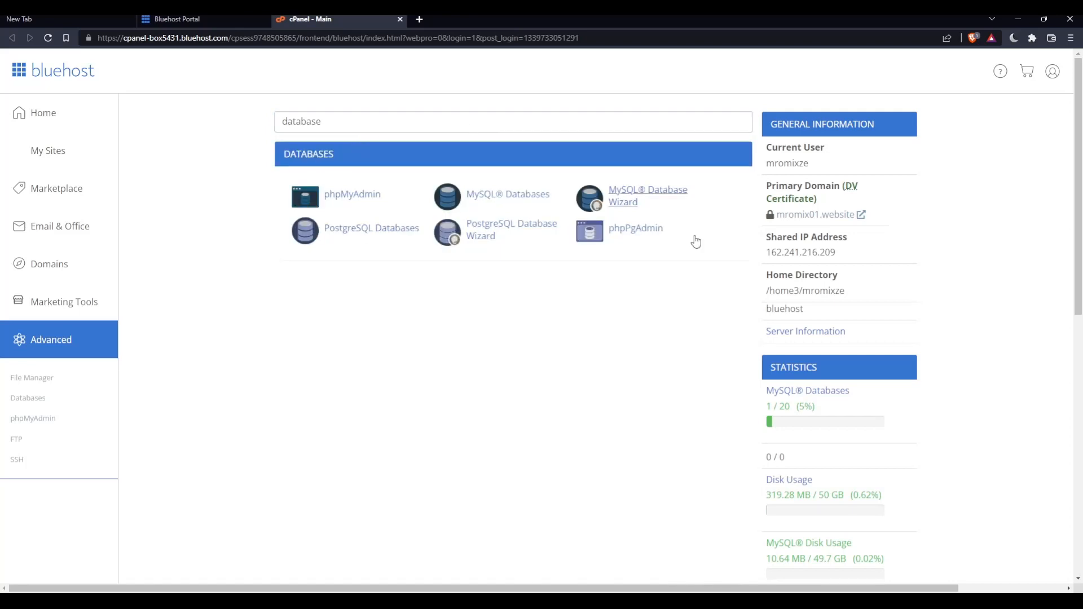
{"action": "mouse_move", "coordinate": [330, 204]}
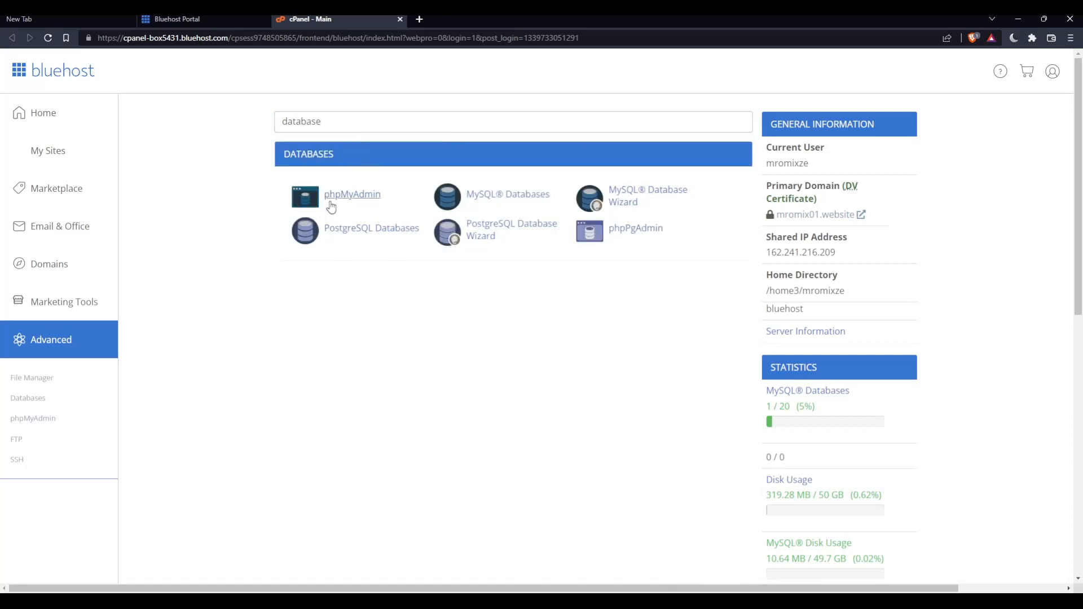
{"action": "mouse_move", "coordinate": [361, 311]}
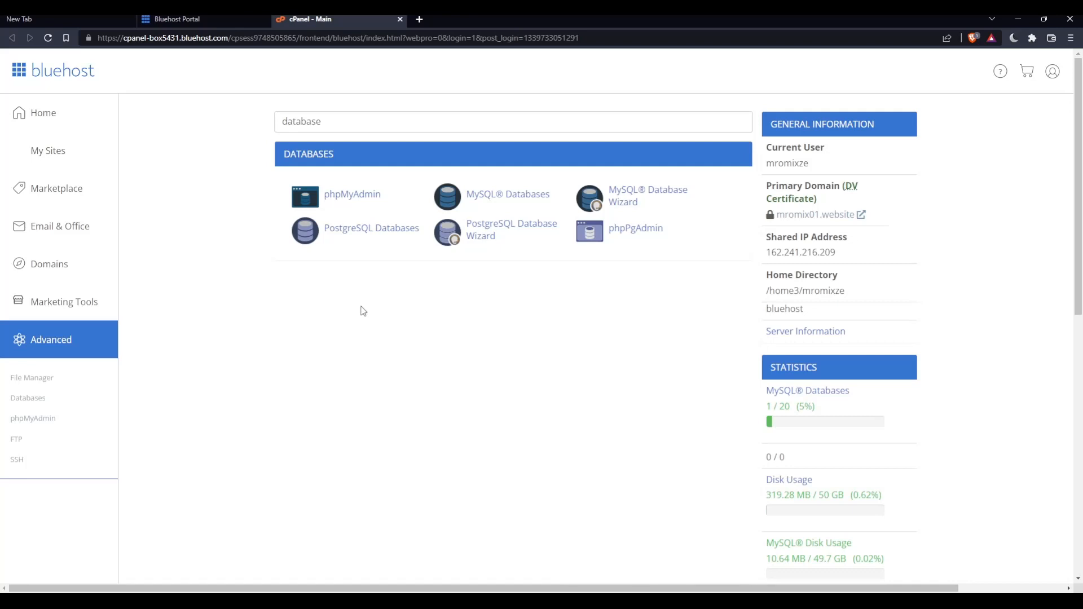
{"action": "mouse_move", "coordinate": [418, 329]}
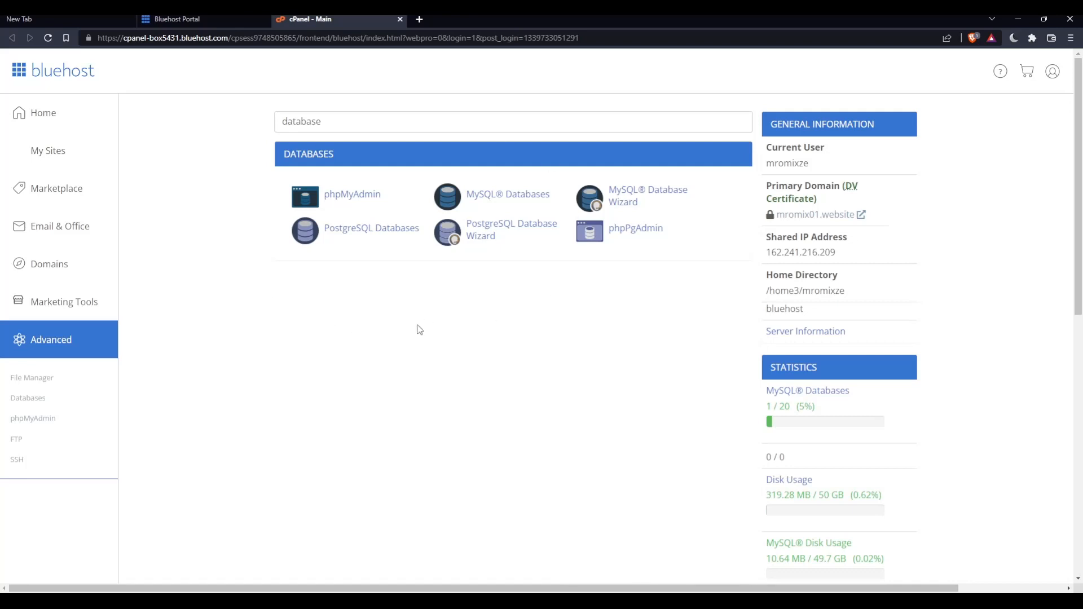